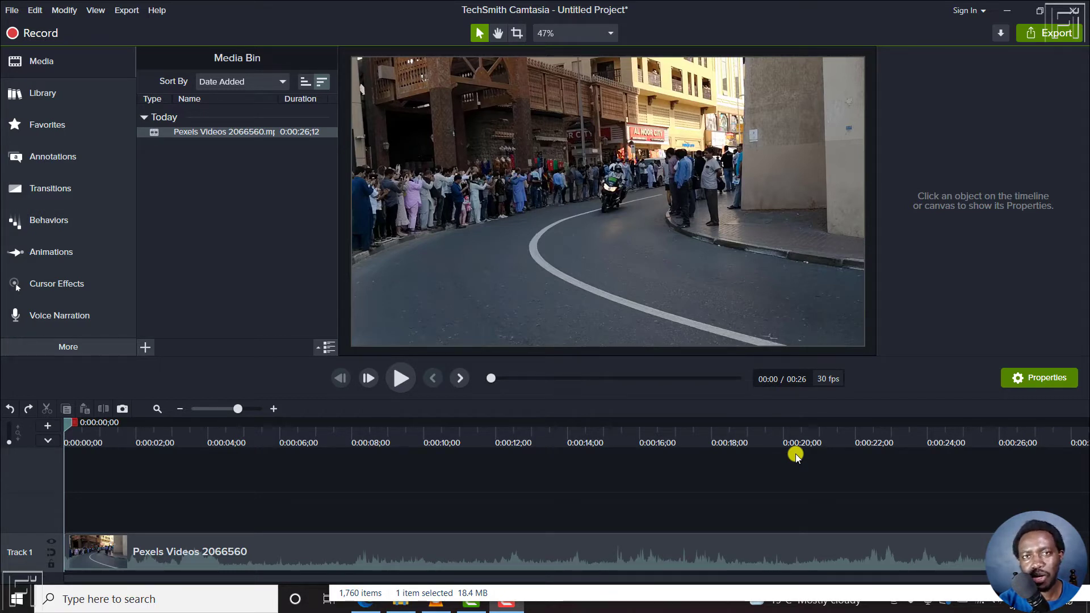
mouse_move(316, 322)
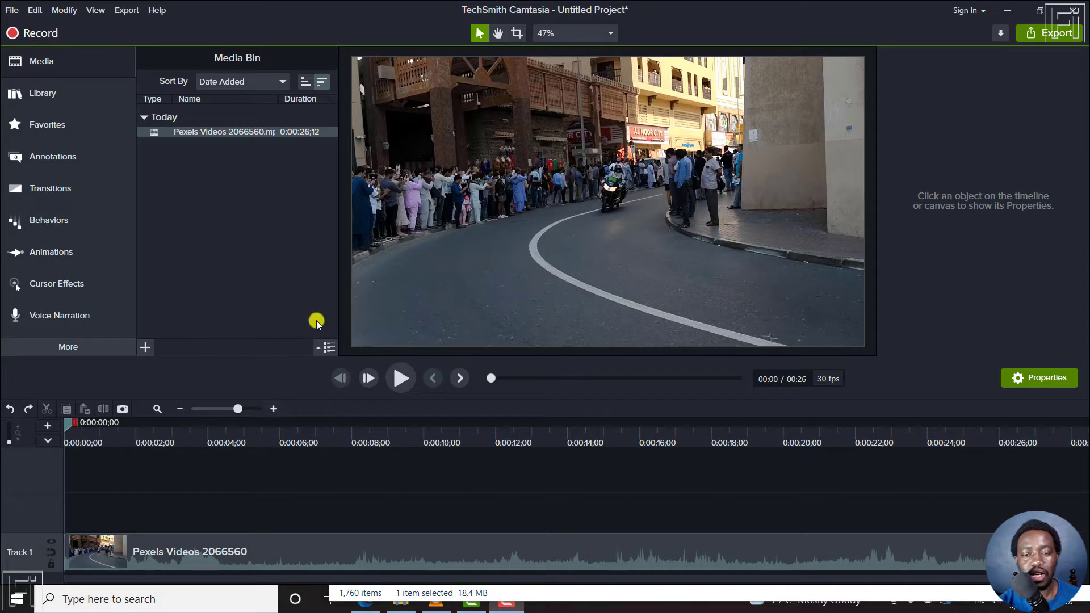
mouse_move(260, 487)
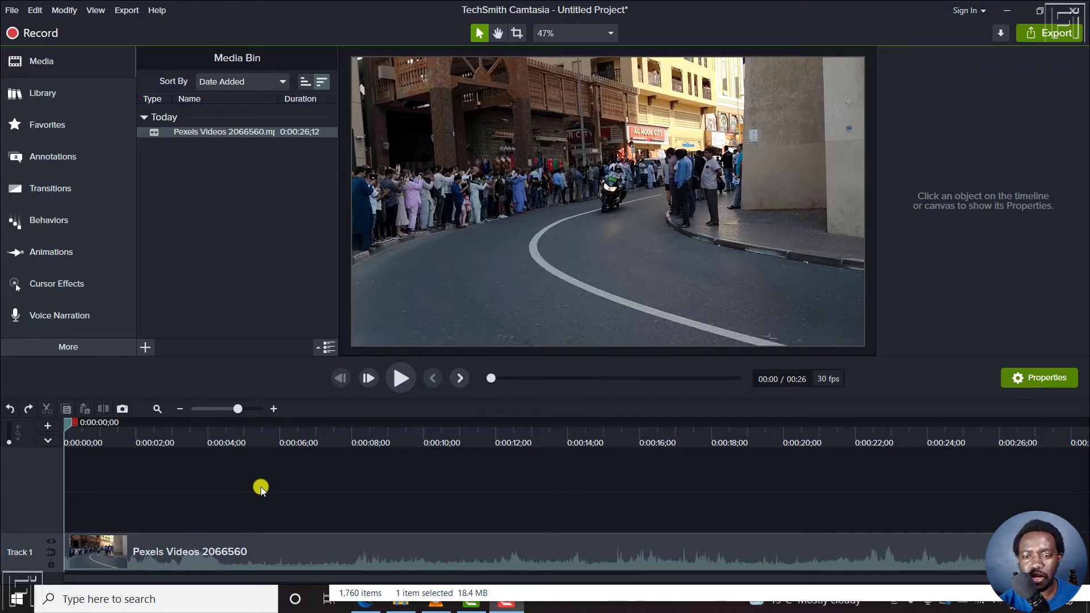
mouse_move(618, 277)
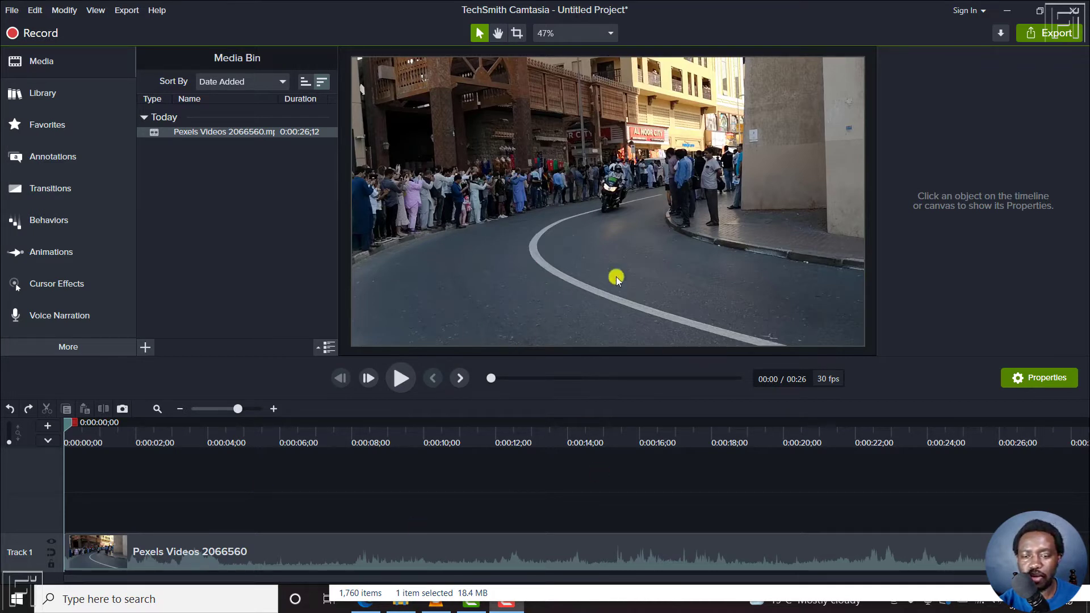
mouse_move(381, 487)
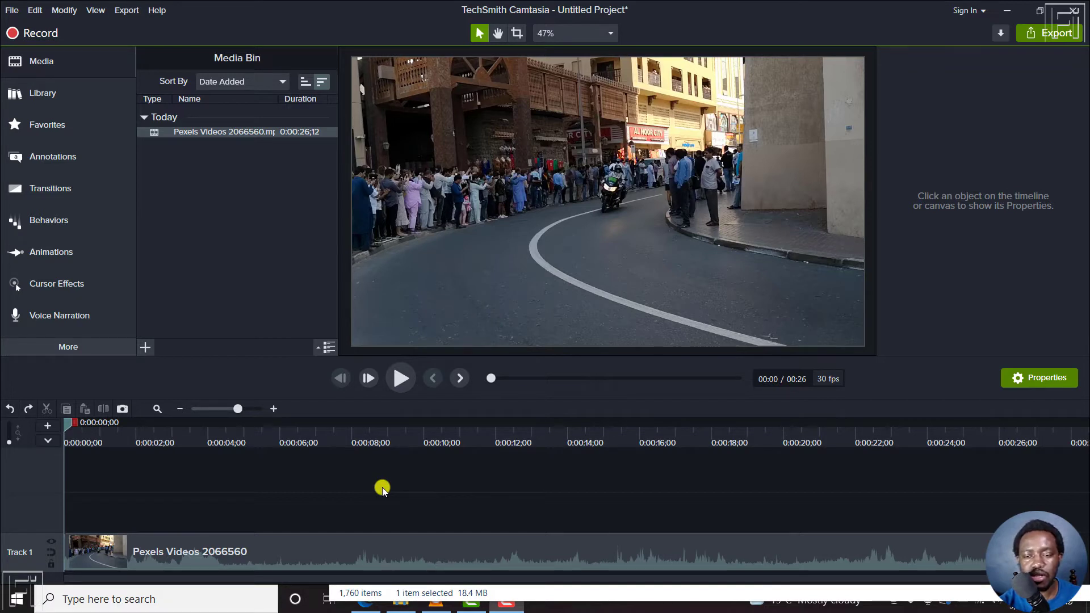
mouse_move(198, 560)
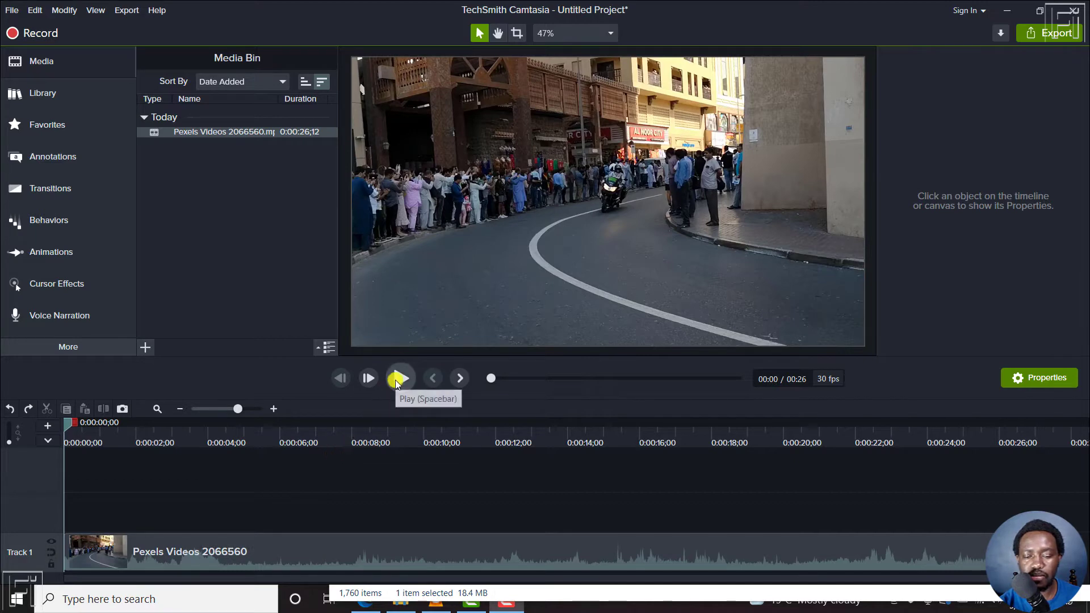
Step: Split the cycling clip at 0:02;08 and 0:05;08, then select the middle piece
left_click(400, 377)
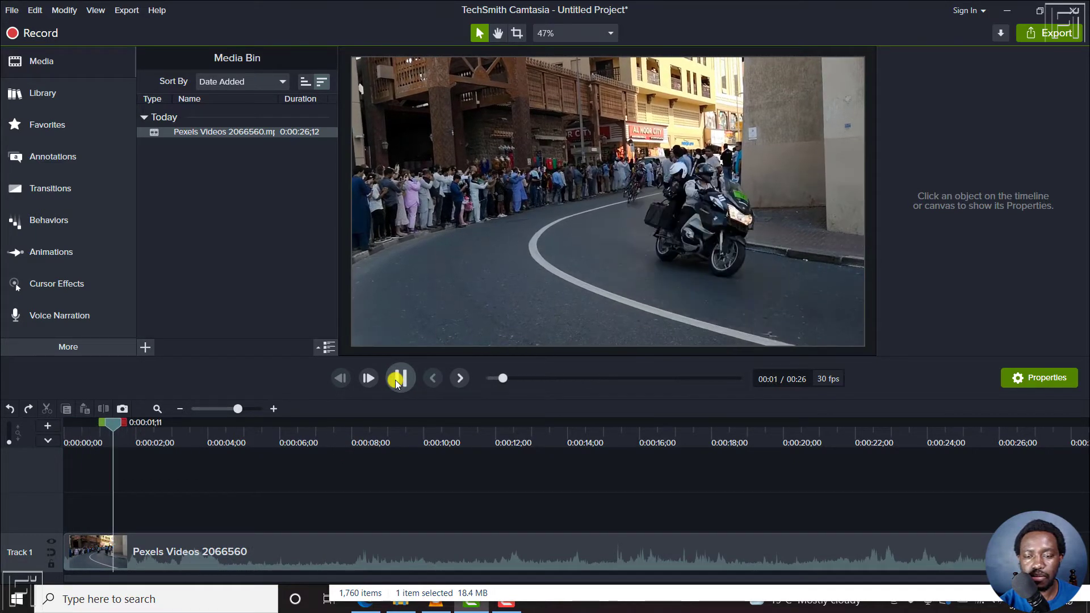
left_click(398, 378)
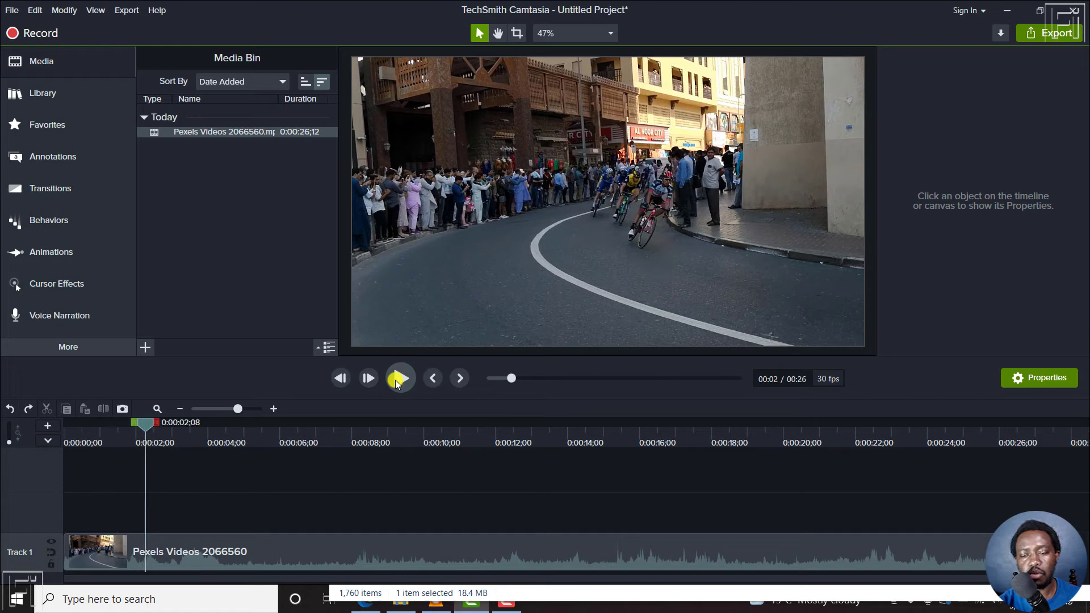
left_click(400, 377)
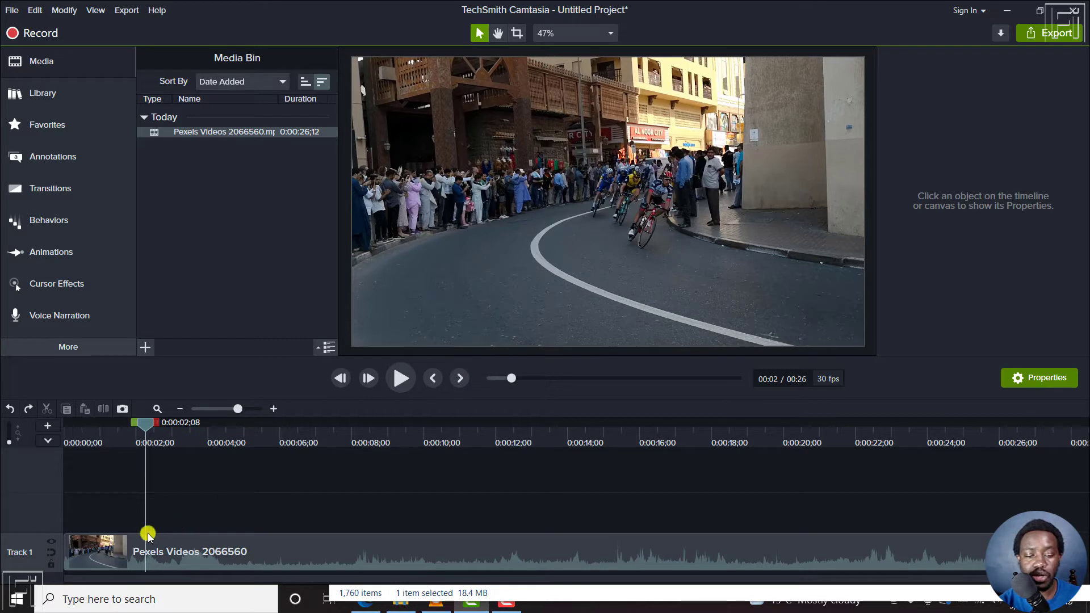
mouse_move(150, 527)
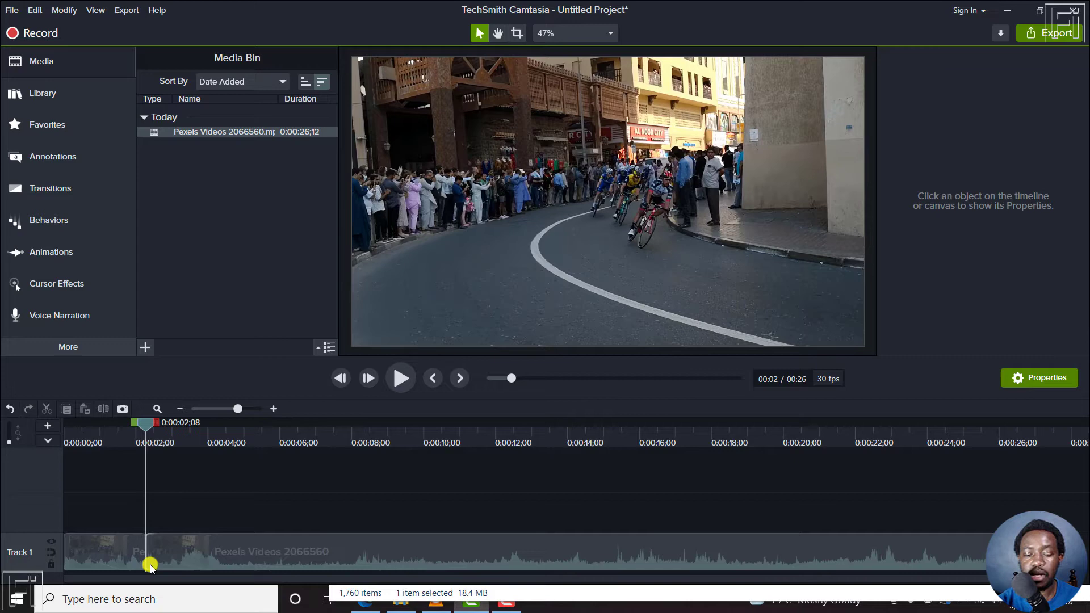
left_click(400, 378)
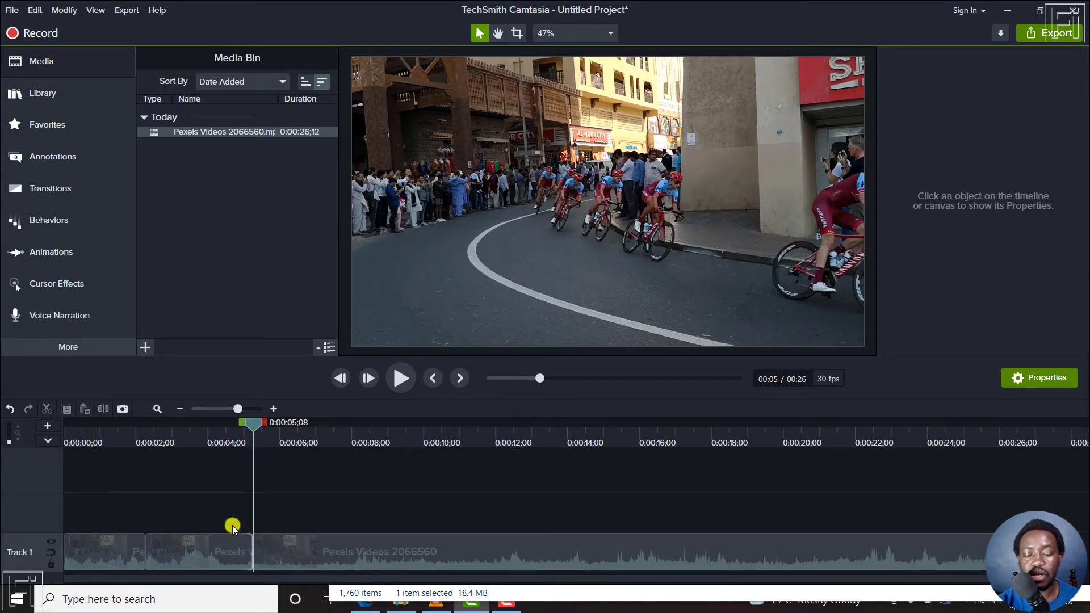
left_click(198, 551)
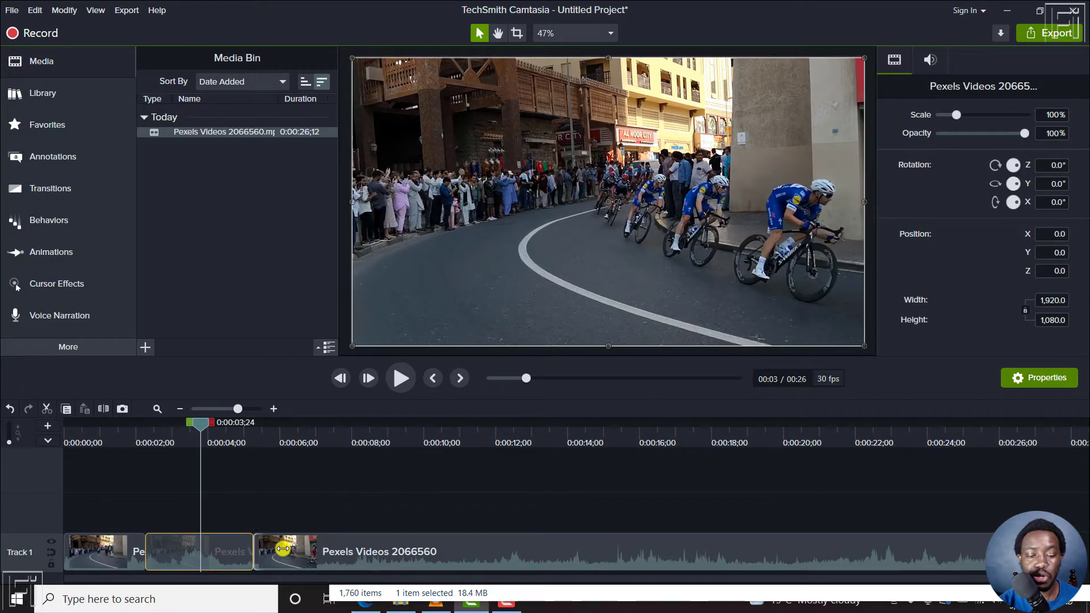
mouse_move(214, 551)
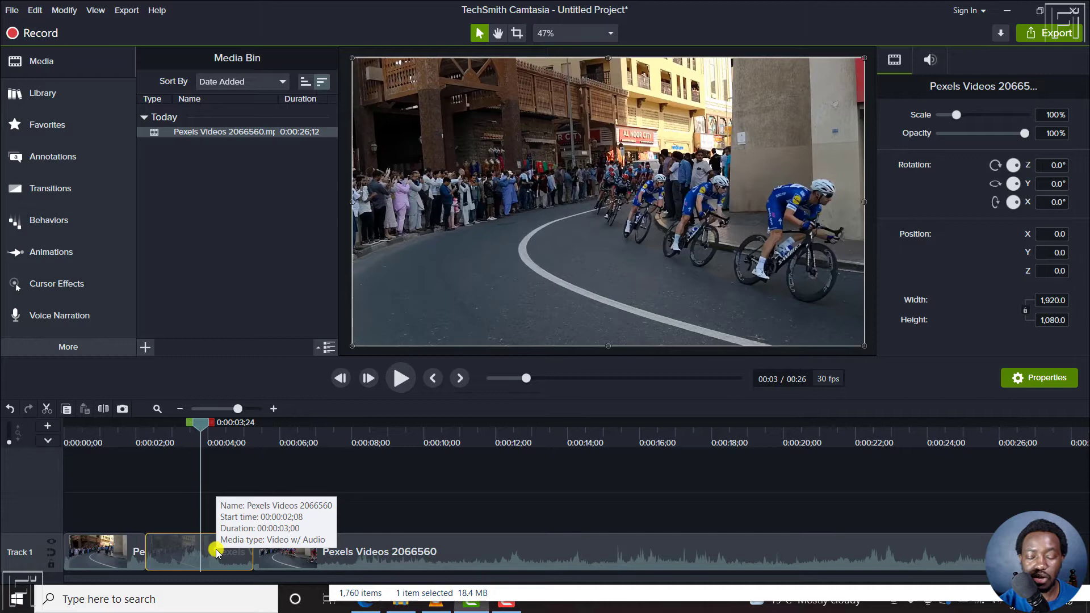
Step: Open the More > Visual Effects collection to give the middle clip Clip Speed
right_click(218, 552)
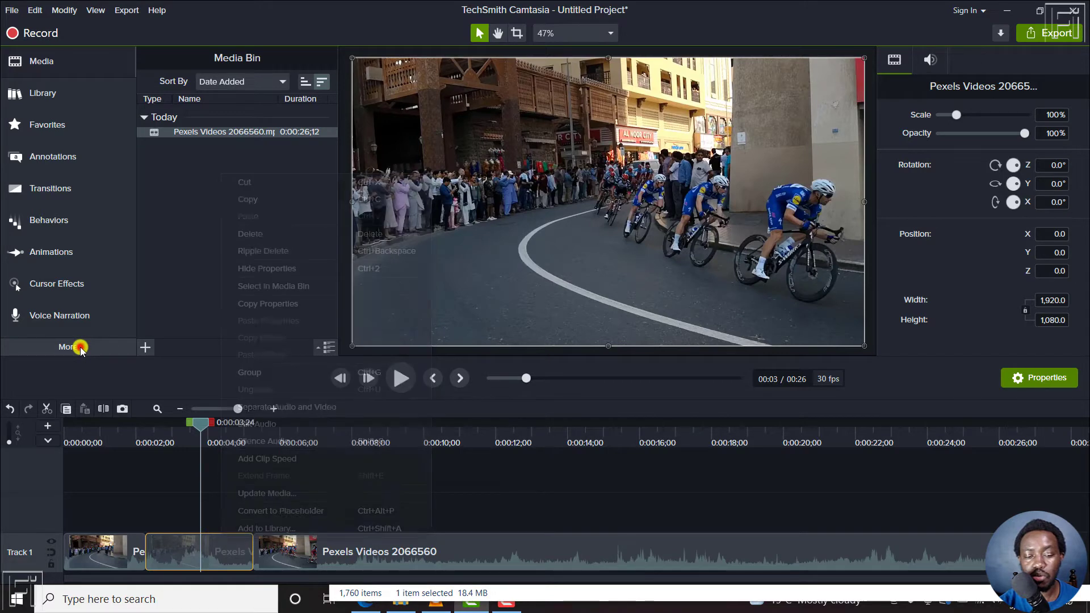
left_click(67, 346)
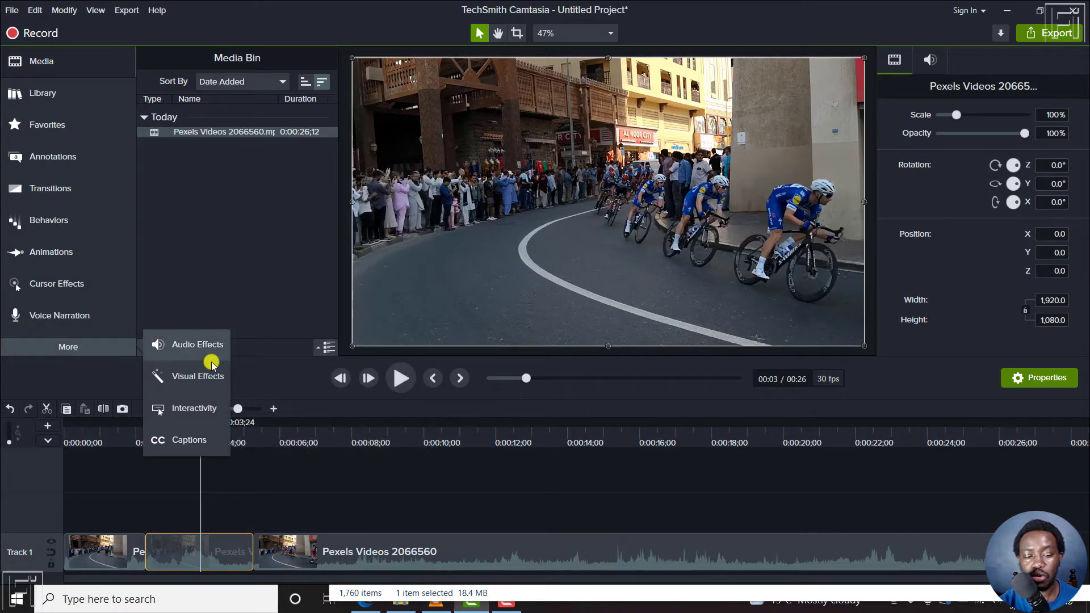
left_click(198, 376)
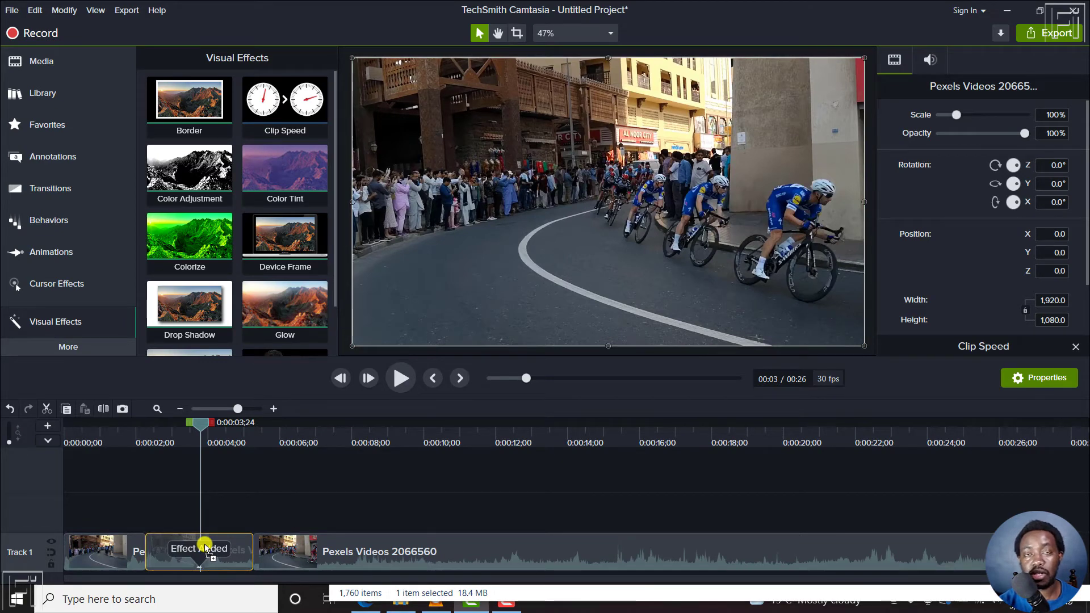
mouse_move(247, 546)
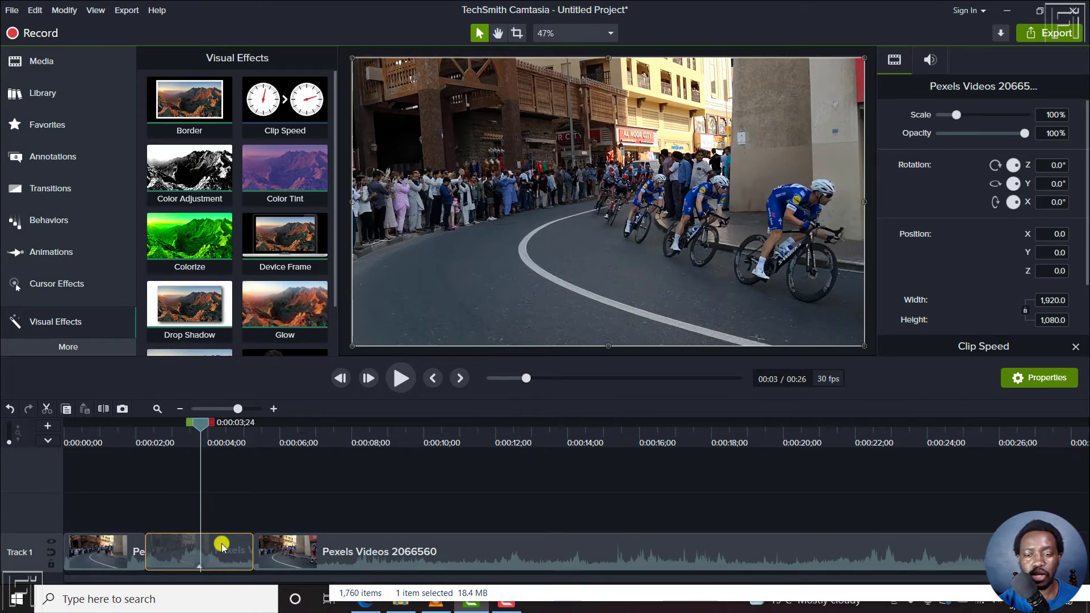
mouse_move(287, 555)
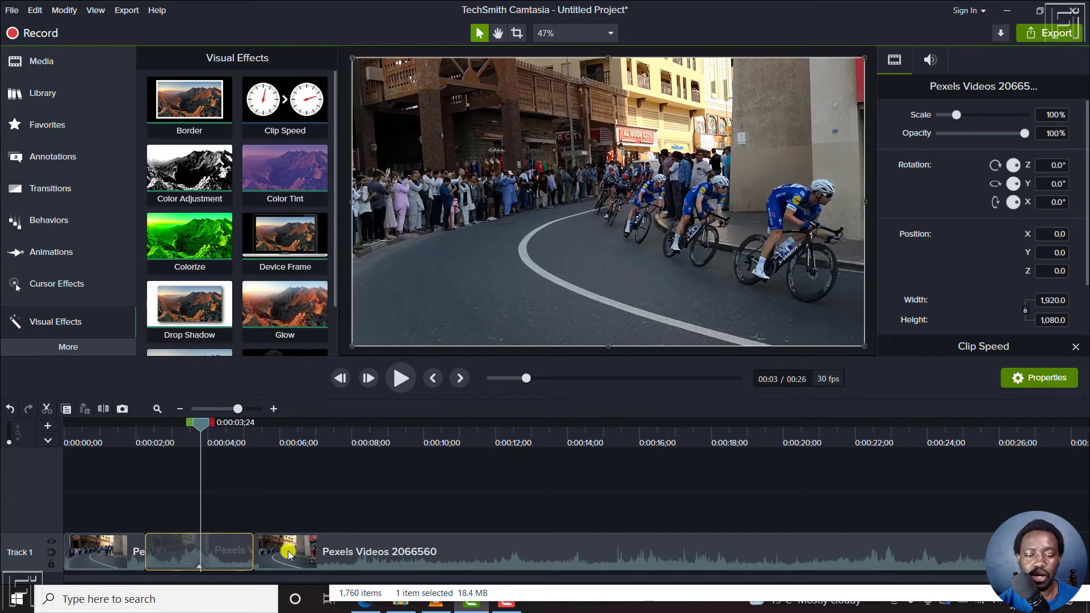
mouse_move(237, 506)
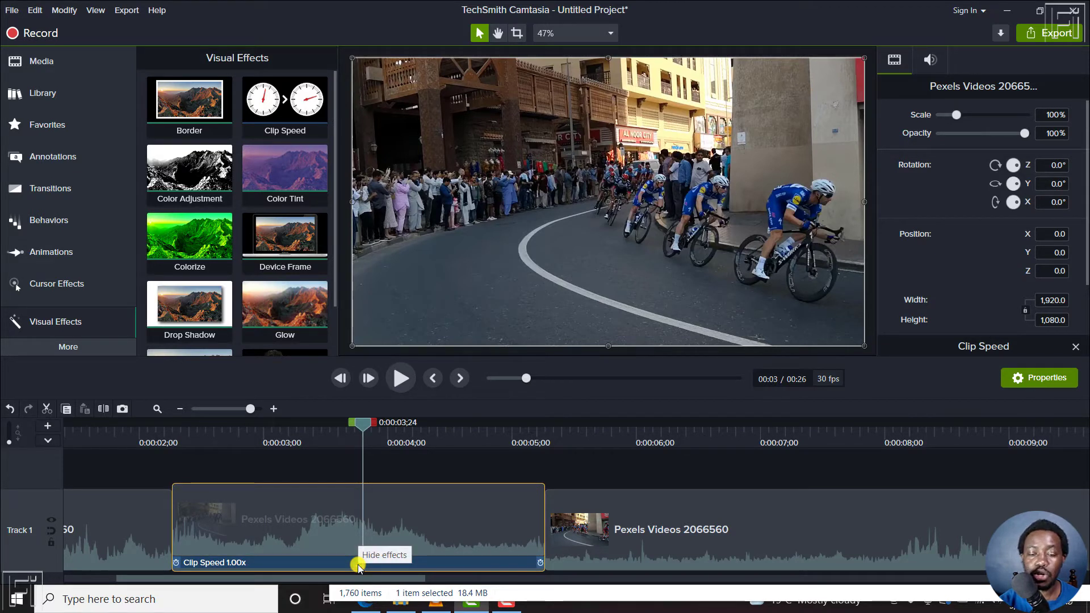
mouse_move(535, 549)
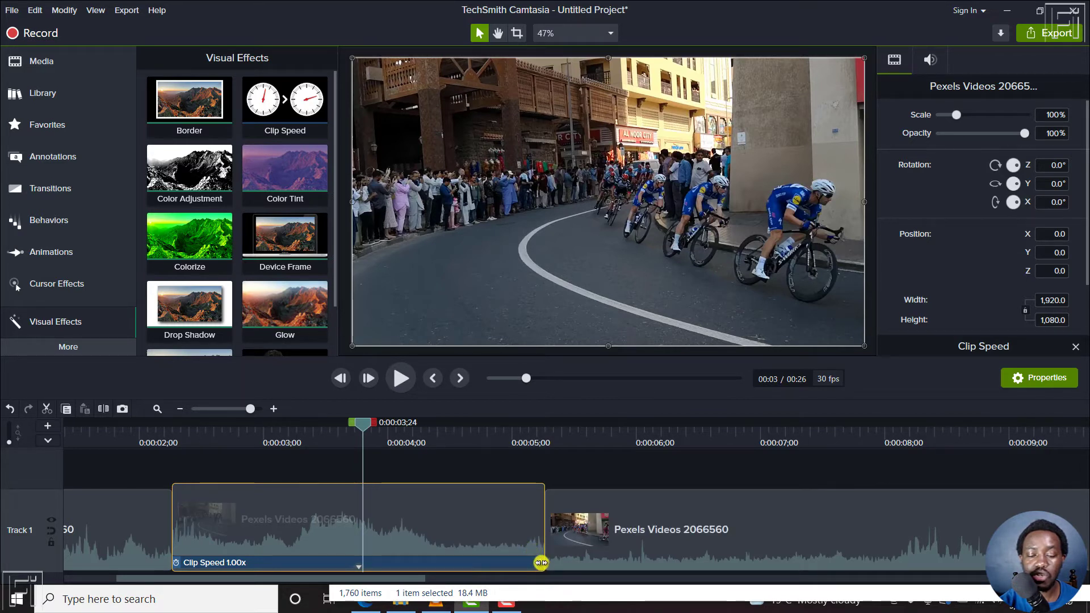
Step: Speed the middle clip up to 4.09x with the Clip Speed handle and preview it
left_click_drag(540, 563, 406, 563)
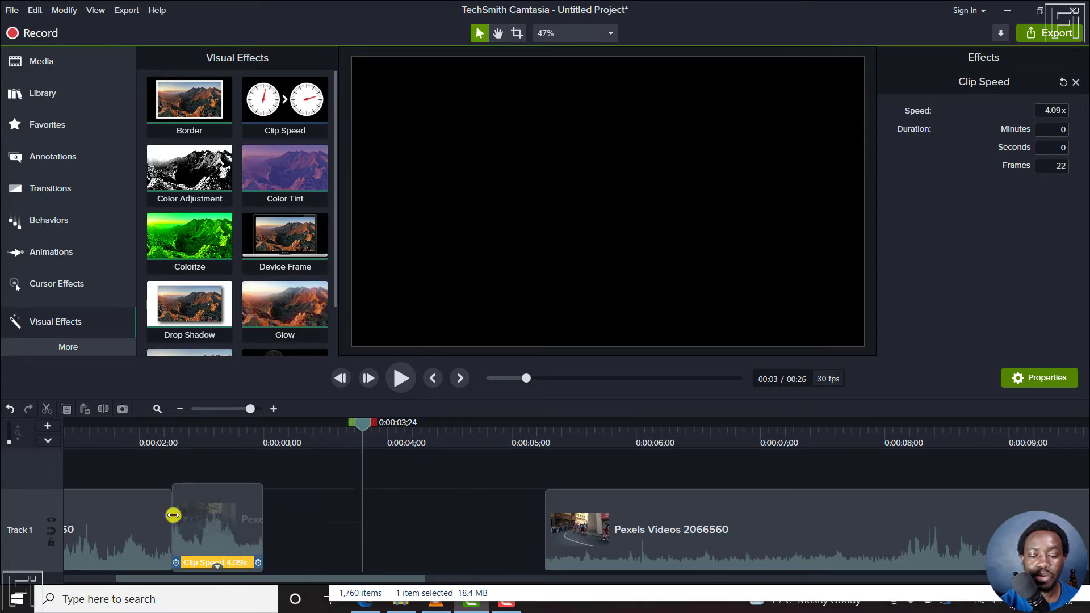
left_click_drag(361, 431, 110, 431)
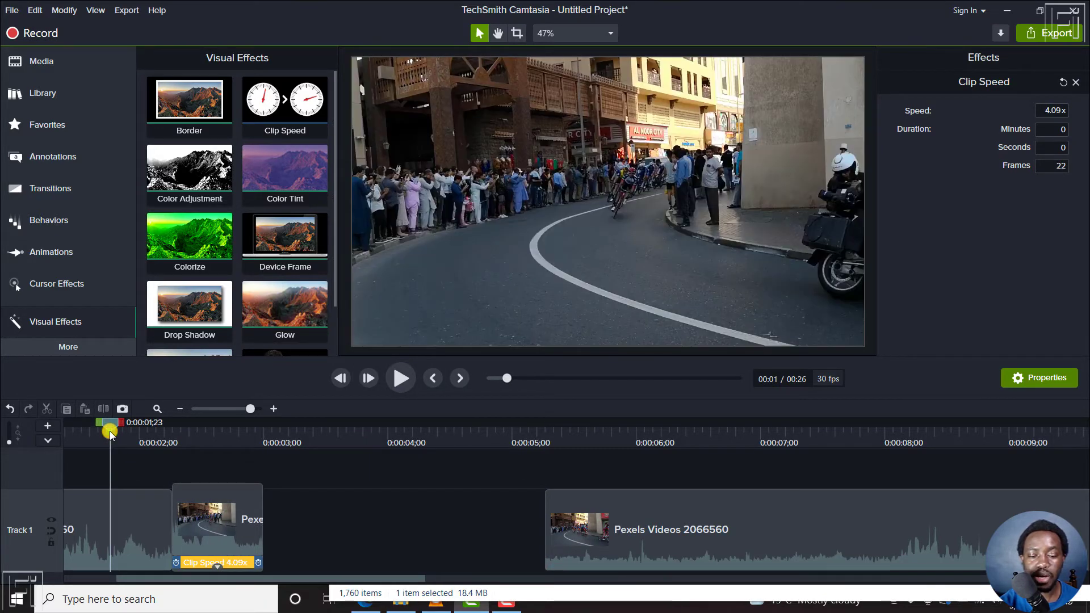
left_click(399, 377)
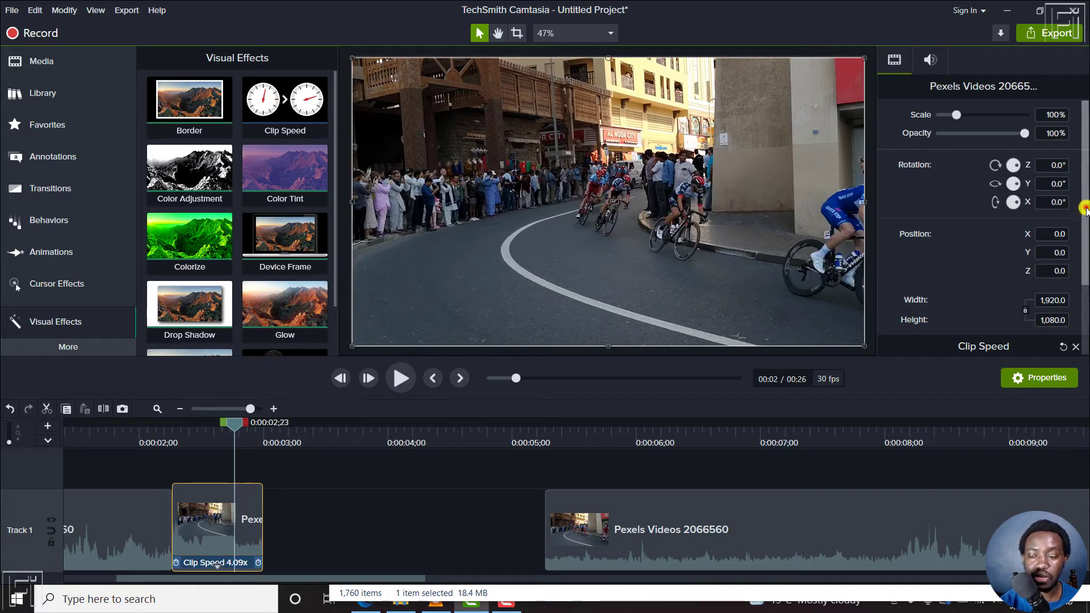
scroll("down", 3)
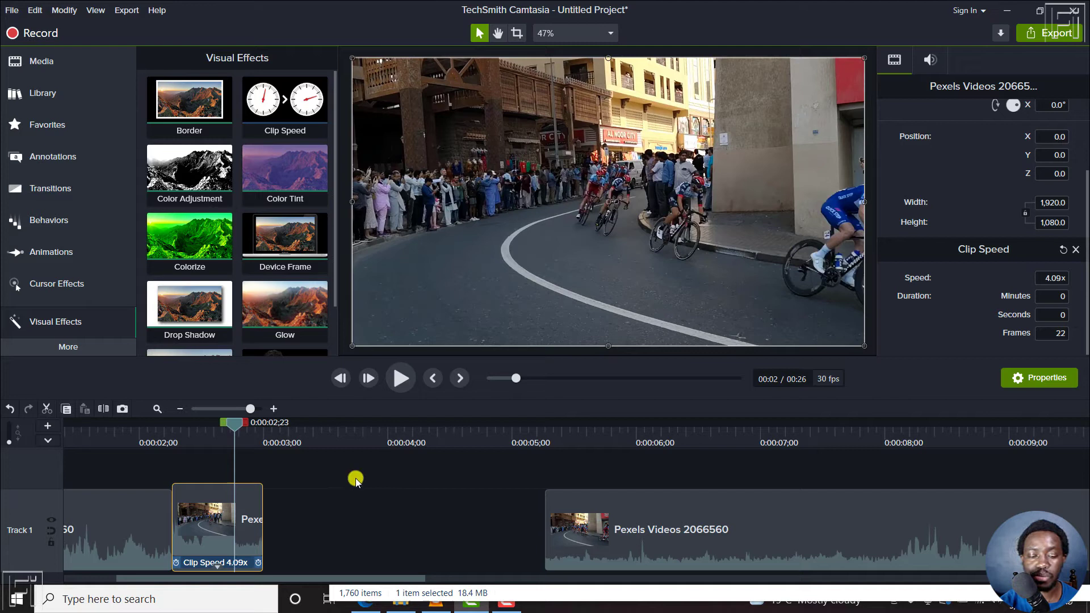
mouse_move(245, 523)
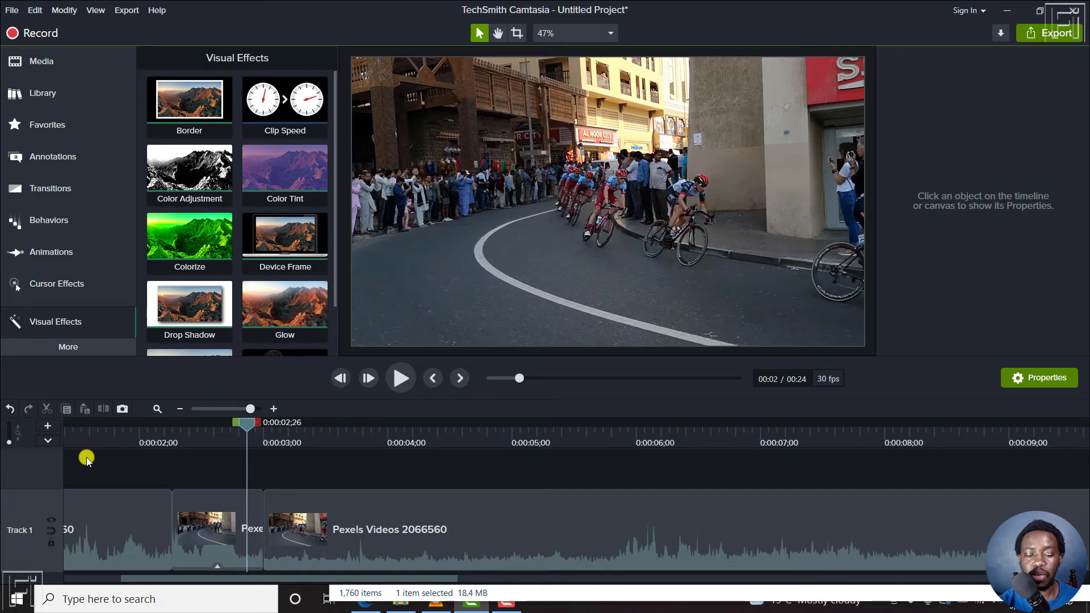
Step: Undo the speed change to restore 1.00x and three seconds, then replay the middle section
left_click(674, 530)
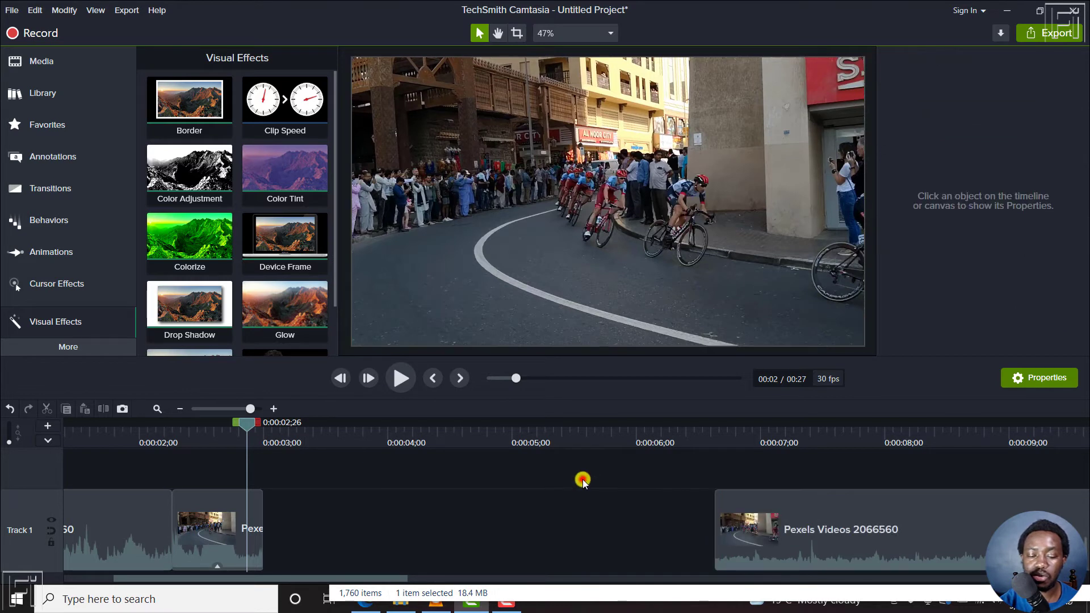
left_click(212, 529)
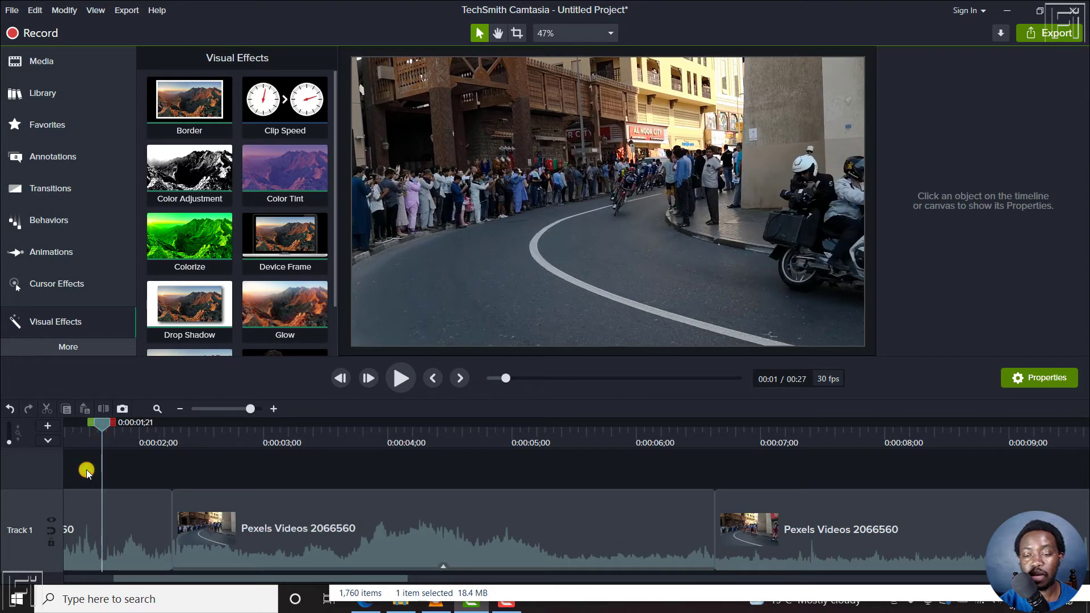
left_click(399, 378)
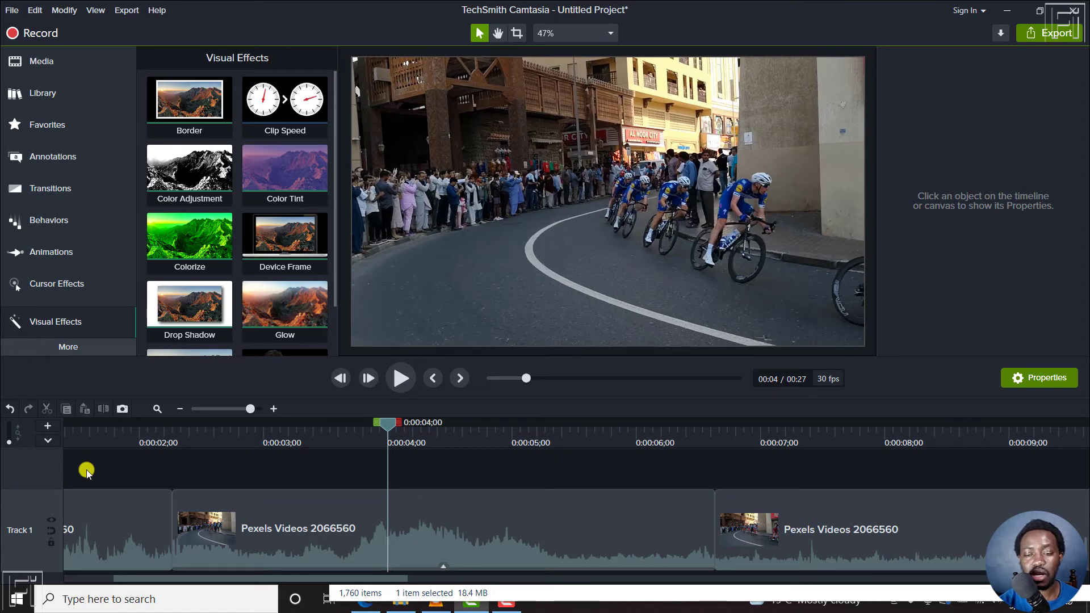
left_click(399, 378)
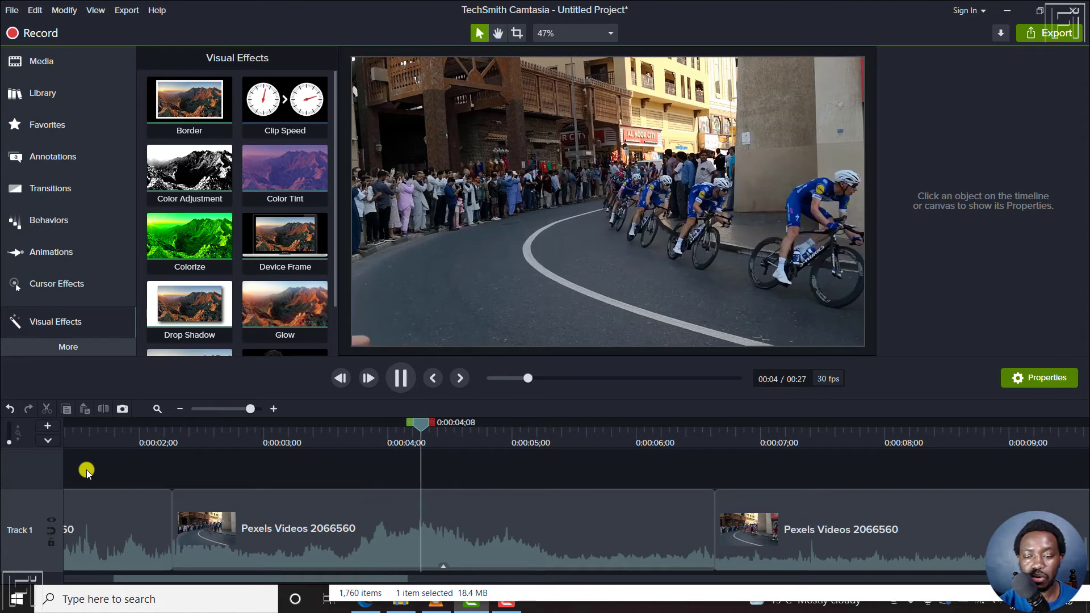
left_click(400, 378)
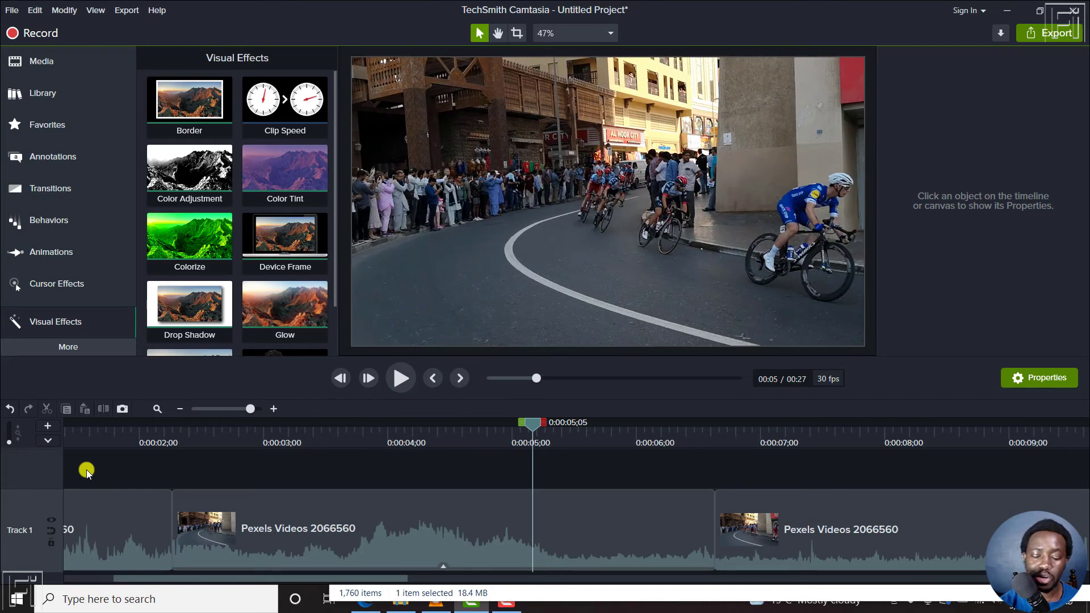
left_click(400, 378)
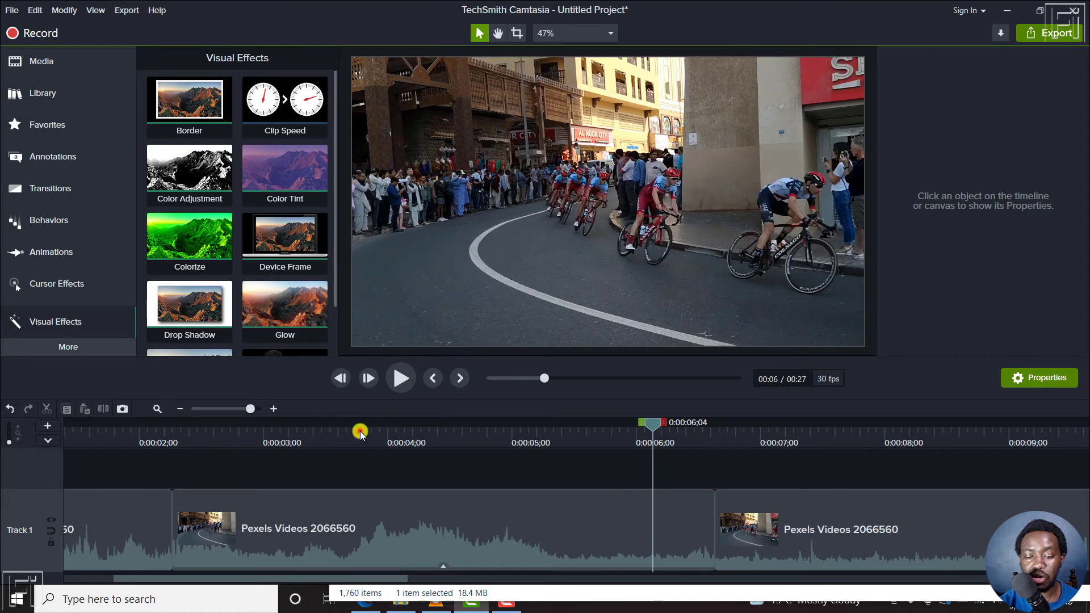
left_click(400, 378)
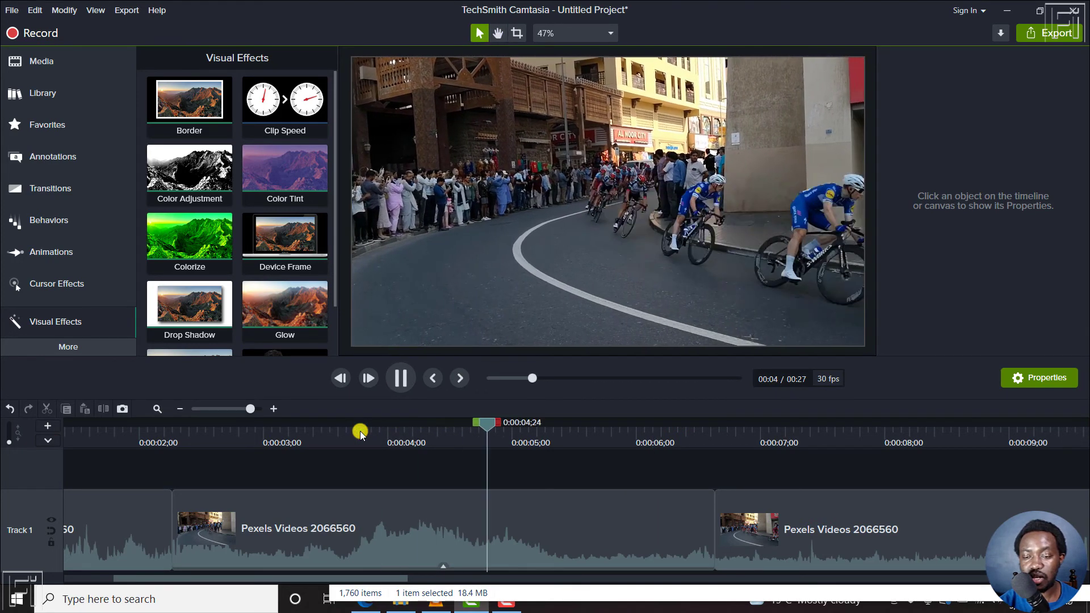
left_click(400, 377)
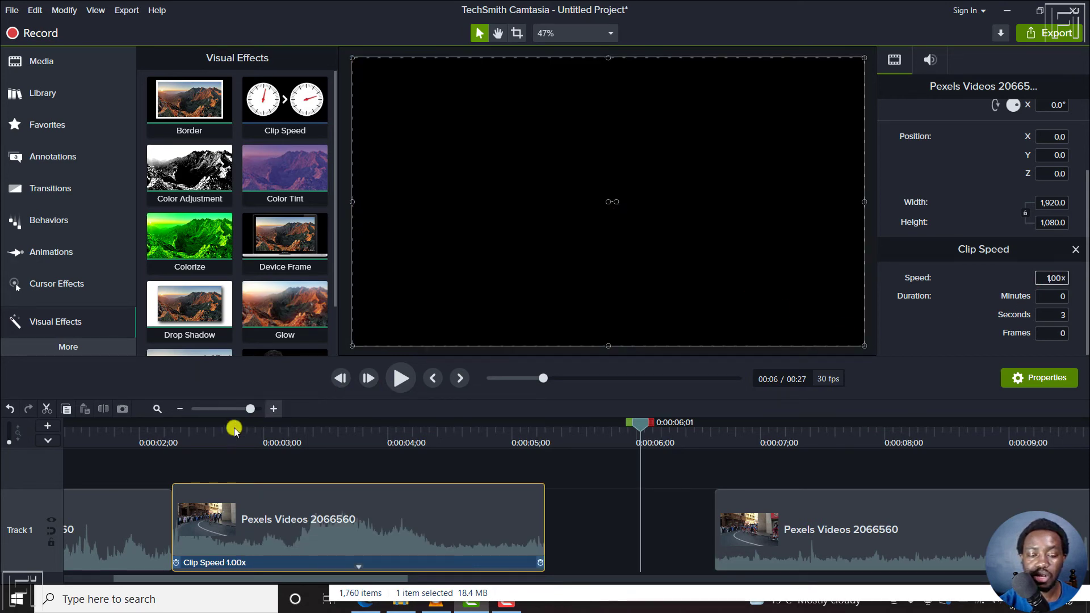
Step: Slow the middle clip to 0.69x, preview it, and stretch it to meet the next clip
left_click(399, 378)
type("0.69")
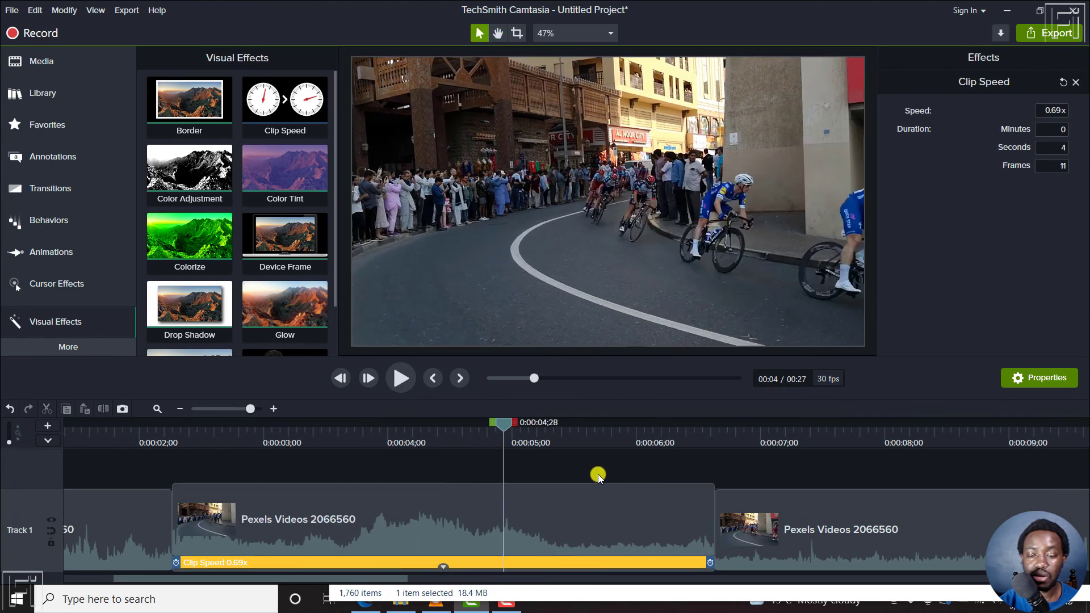
left_click(400, 378)
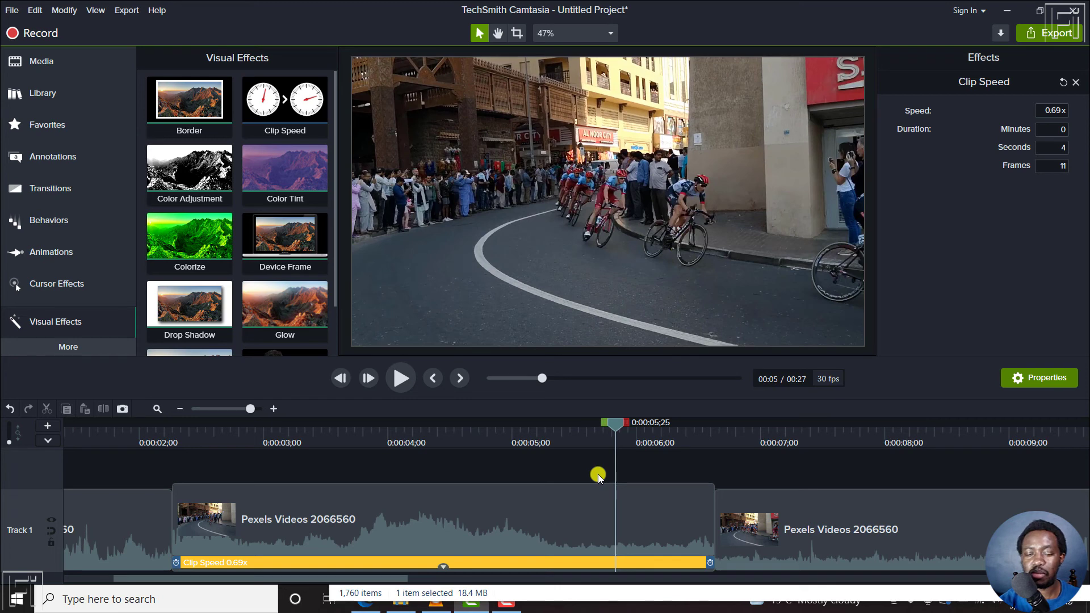
mouse_move(550, 538)
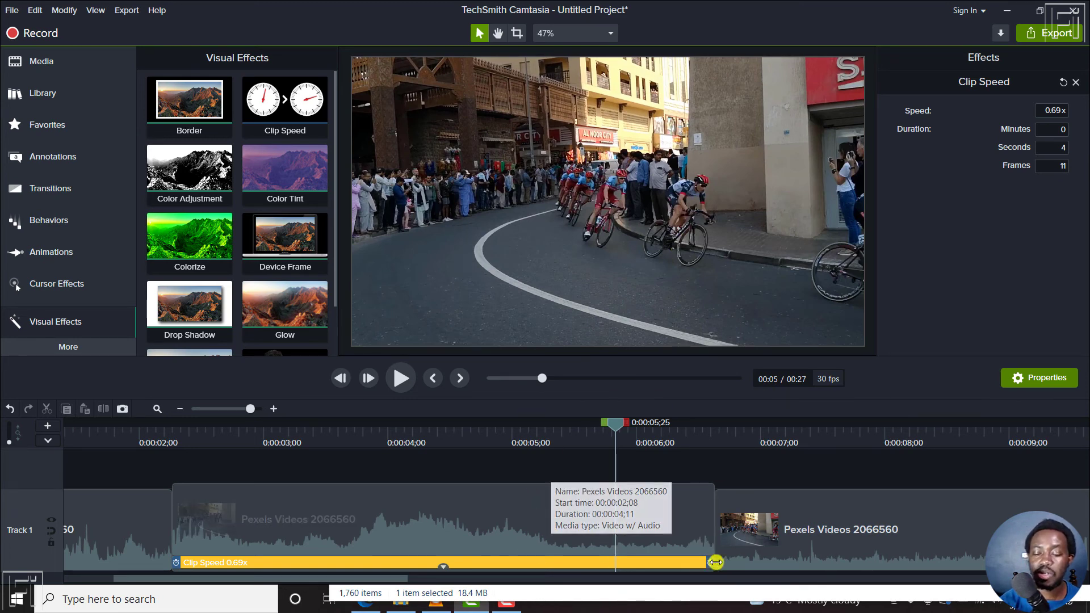
left_click_drag(715, 562, 546, 562)
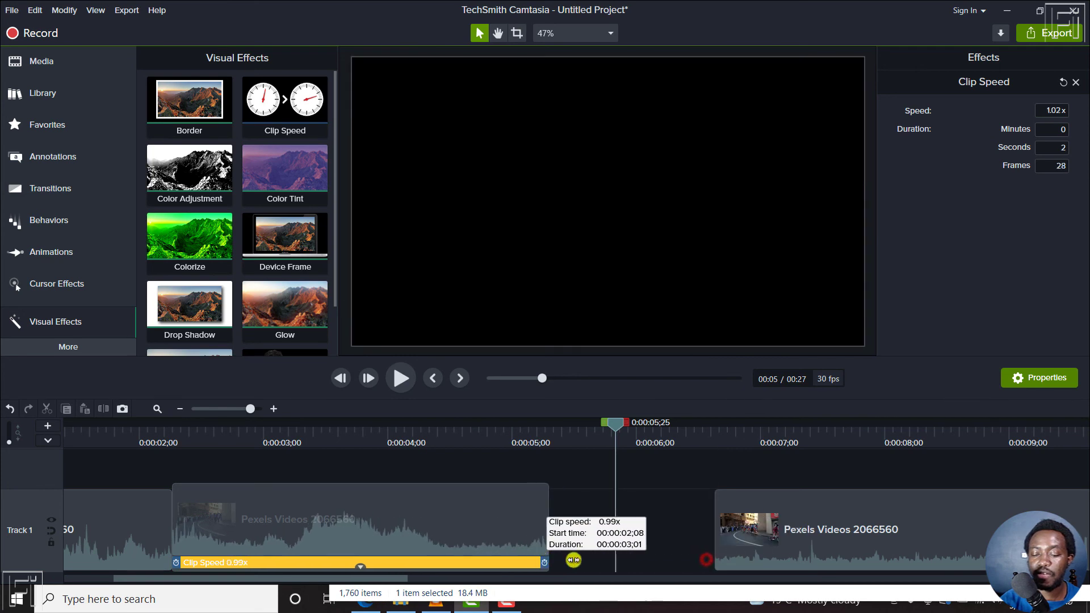
left_click_drag(545, 562, 708, 562)
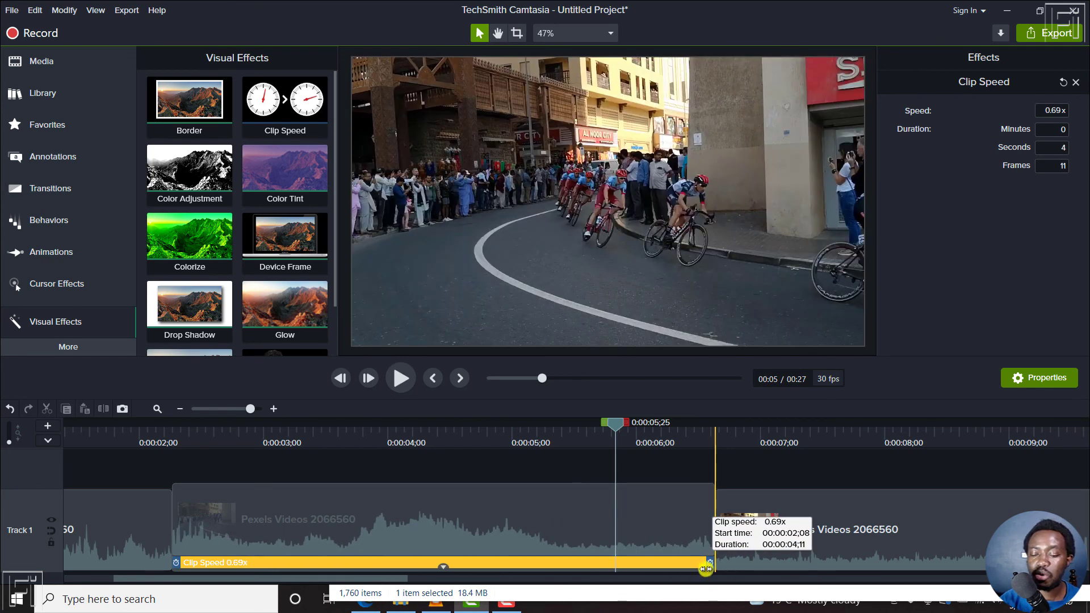